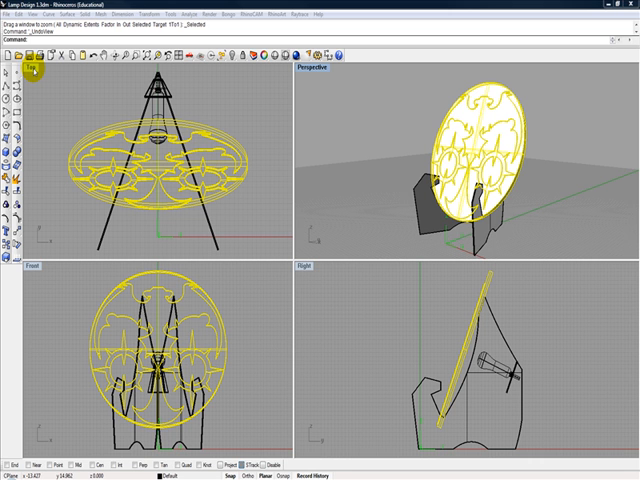
Switch the Front viewport through Back, Right and finally Bottom view
{"action": "double_click", "coordinate": [32, 68]}
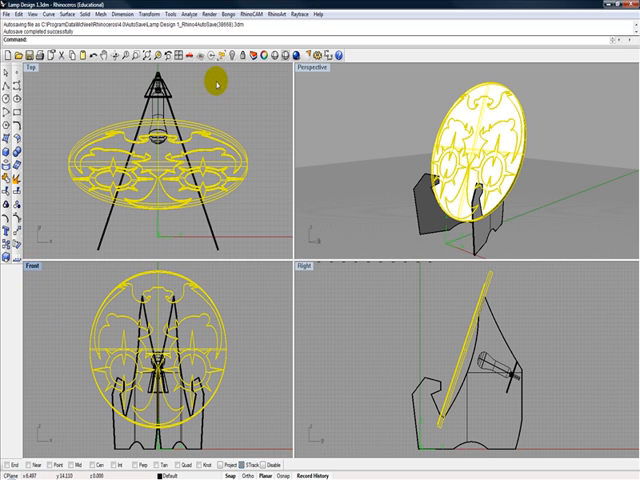
{"action": "mouse_move", "coordinate": [186, 50]}
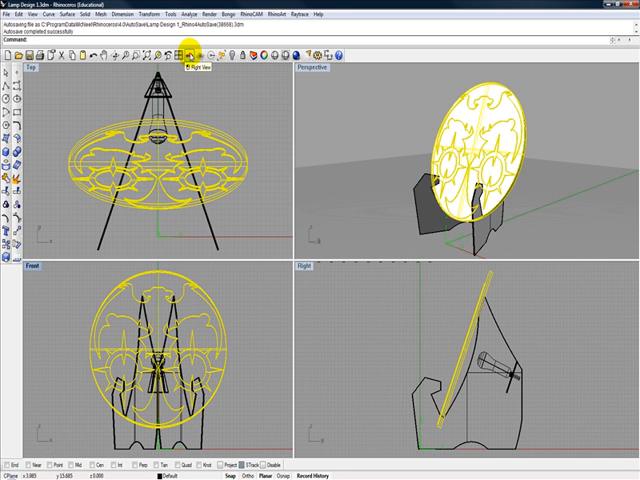
{"action": "left_click", "coordinate": [186, 48]}
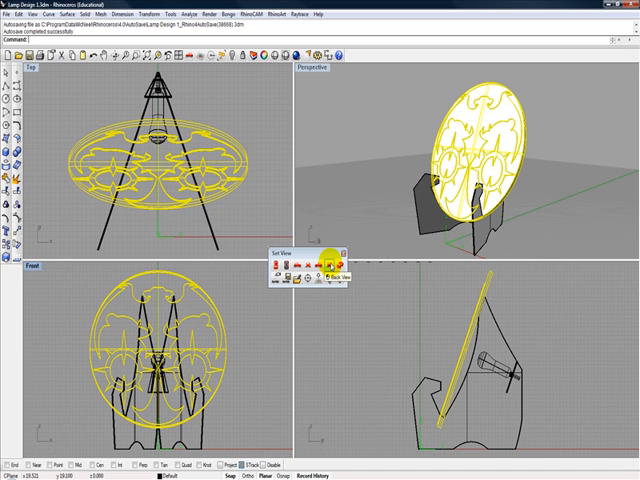
{"action": "left_click", "coordinate": [331, 266]}
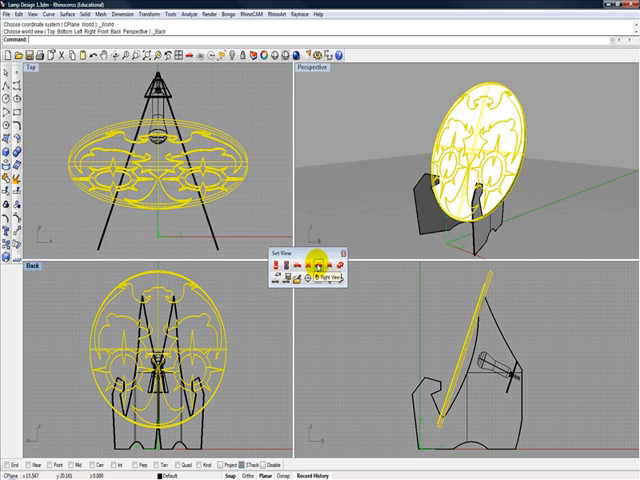
{"action": "left_click", "coordinate": [315, 278]}
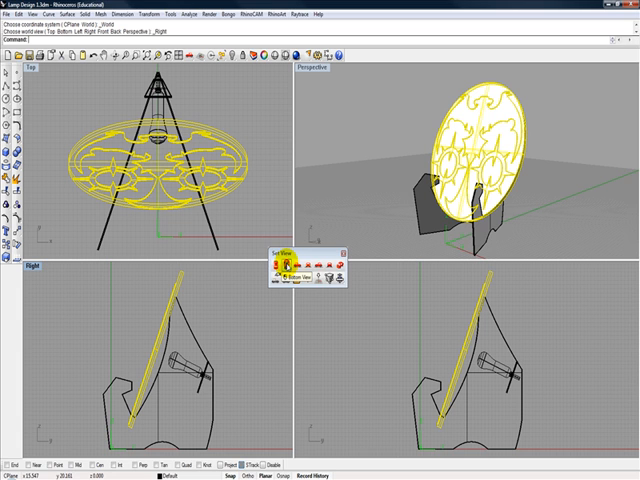
{"action": "left_click", "coordinate": [299, 278]}
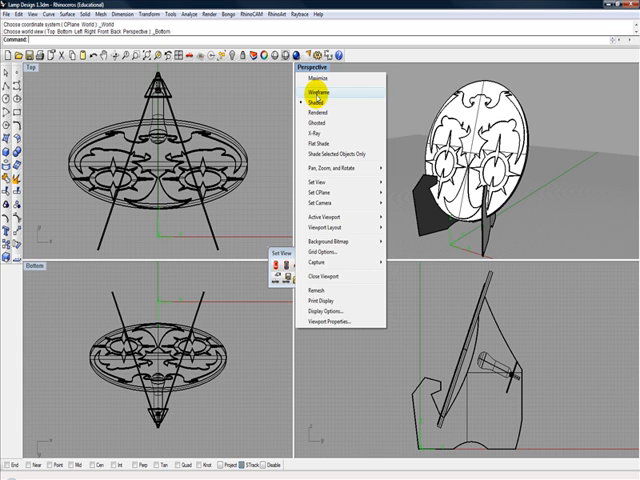
Set the maximized Perspective viewport to Ghosted display mode
{"action": "left_click", "coordinate": [314, 92]}
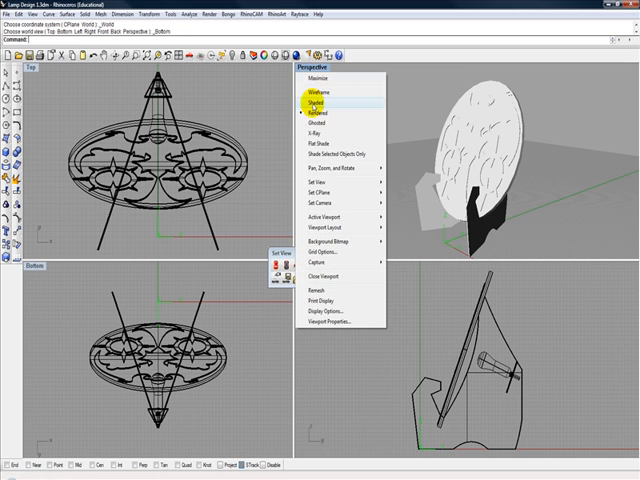
{"action": "left_click", "coordinate": [317, 106]}
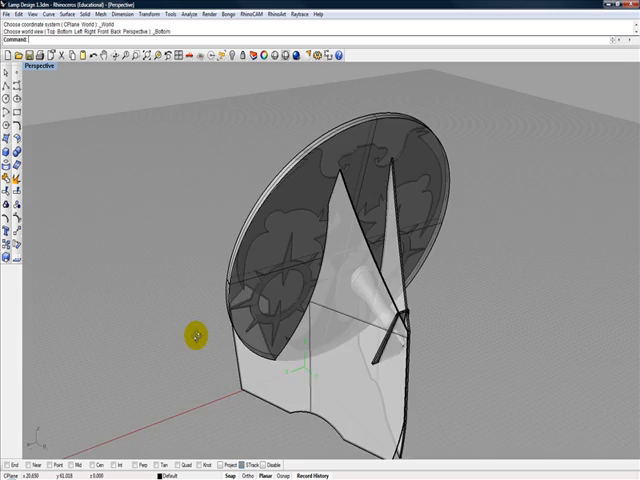
Orbit the Perspective view until the disc's ornate cutout pattern faces front
{"action": "left_click_drag", "start_coordinate": [194, 334], "coordinate": [318, 163]}
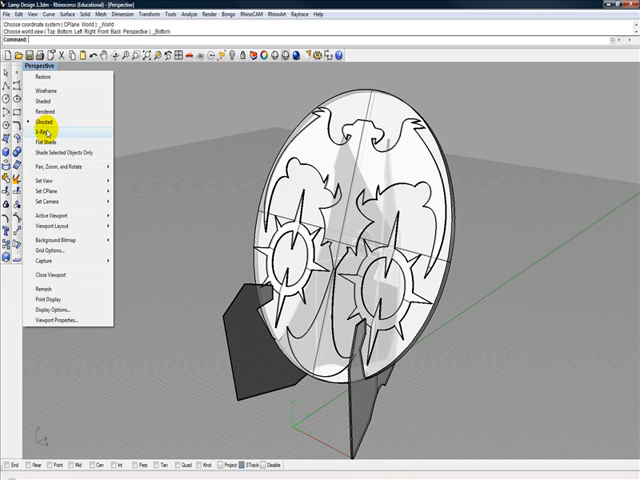
Change the Perspective display mode to X-Ray, then to Flat Shade
{"action": "left_click", "coordinate": [53, 128]}
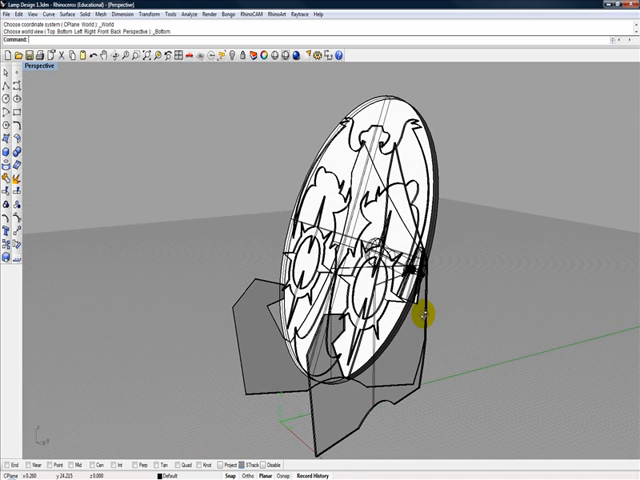
{"action": "left_click", "coordinate": [48, 66]}
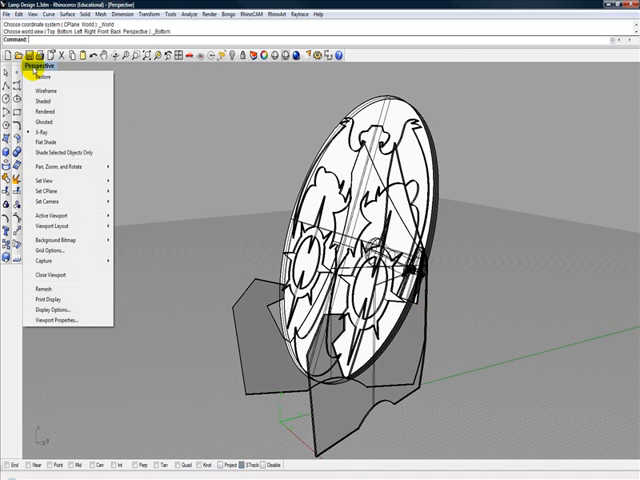
{"action": "mouse_move", "coordinate": [50, 152]}
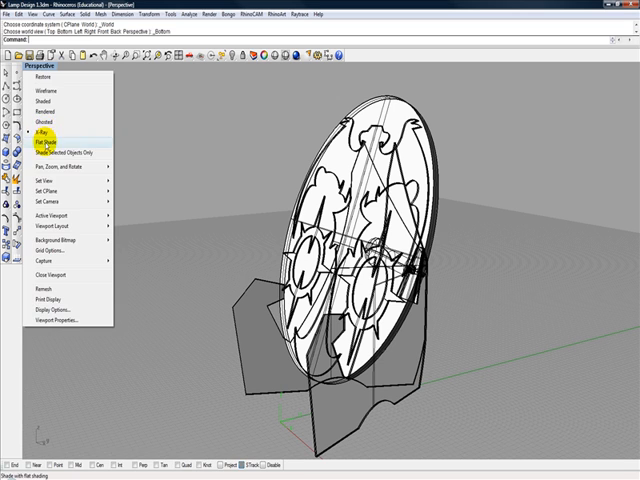
{"action": "left_click", "coordinate": [43, 143]}
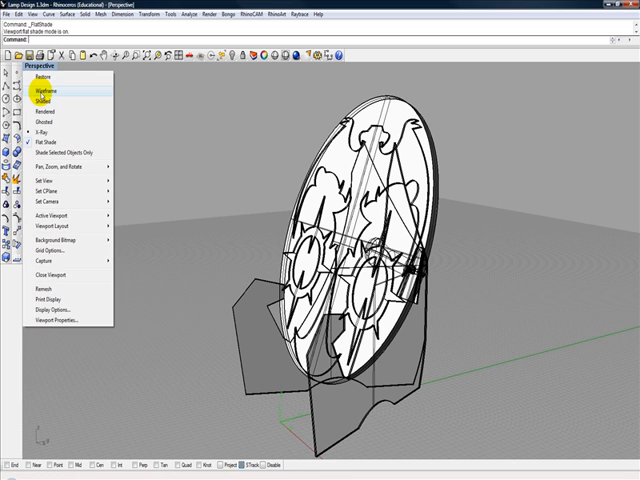
{"action": "left_click", "coordinate": [45, 102]}
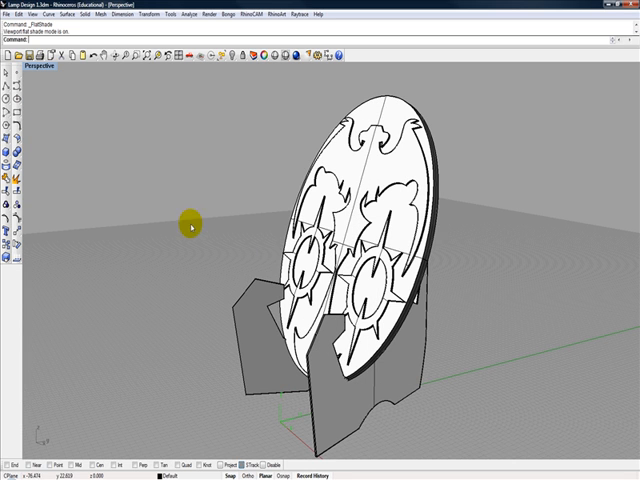